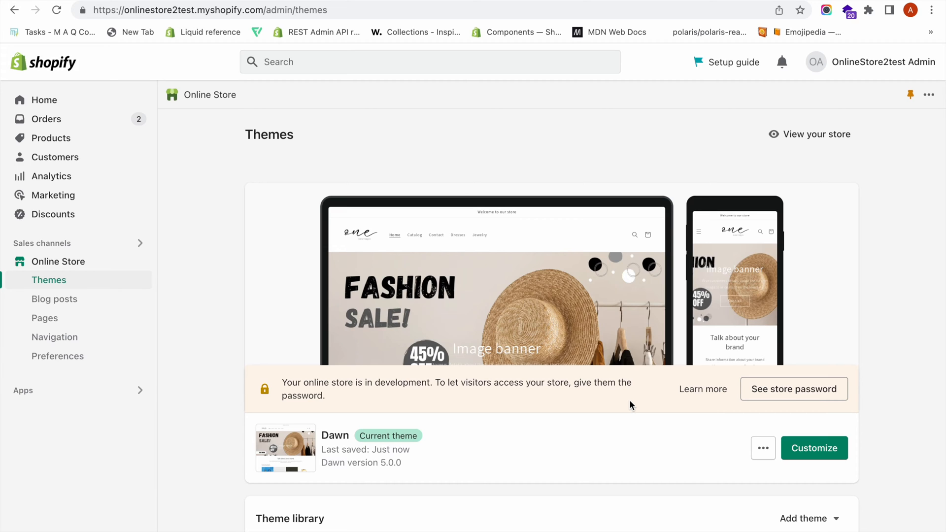
{"action": "mouse_move", "coordinate": [92, 275]}
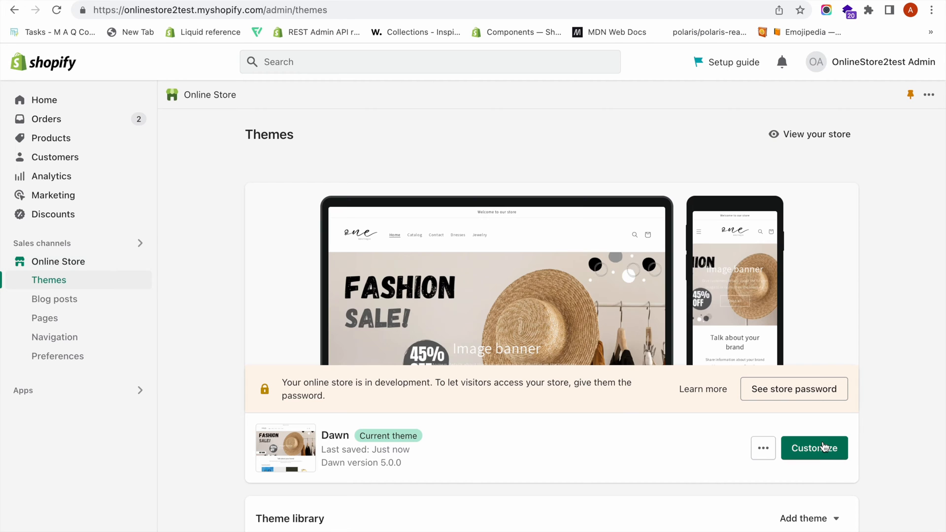
Launch the theme editor for the current Dawn theme from the Themes page.
{"action": "left_click", "coordinate": [814, 448]}
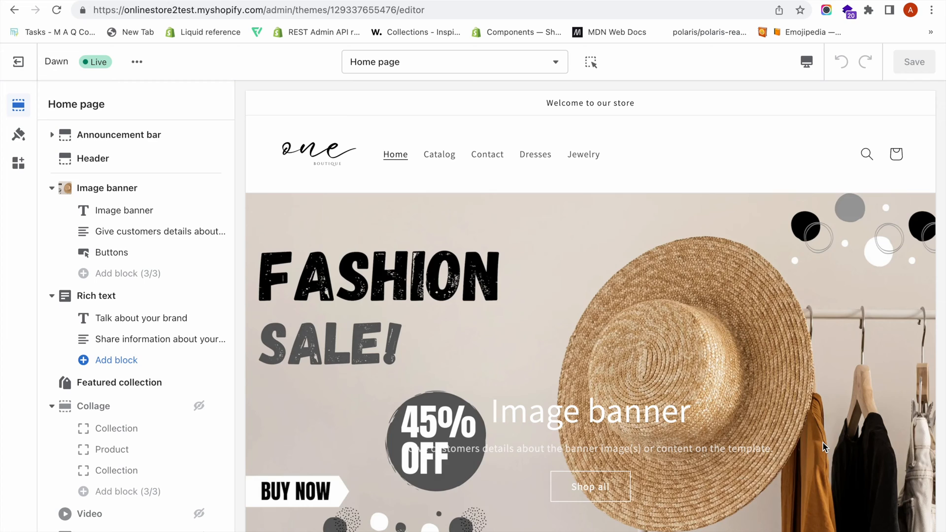
Scroll the Footer settings panel down toward the Language selector section.
{"action": "scroll", "scroll_direction": "down", "scroll_amount": 3}
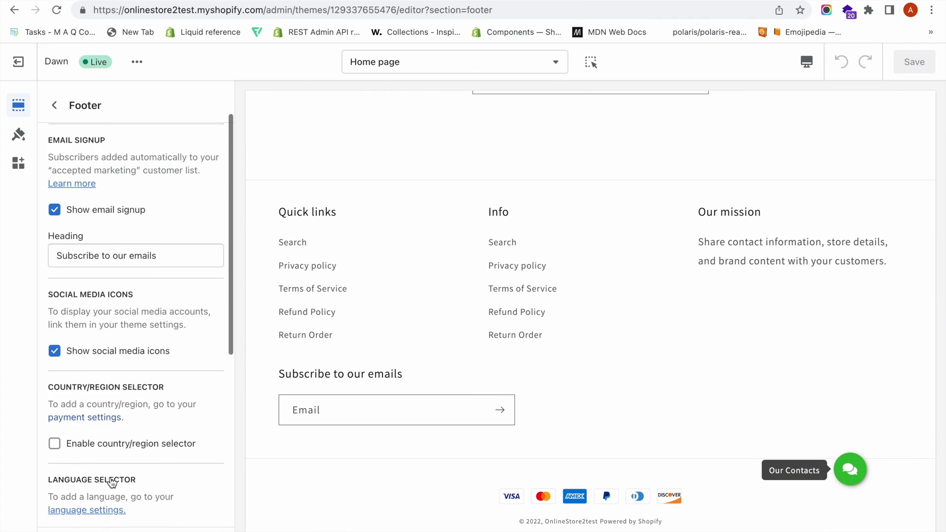
Check 'Enable language selector' in Footer settings, save the theme, and view the storefront.
{"action": "scroll", "scroll_direction": "down", "scroll_amount": 3}
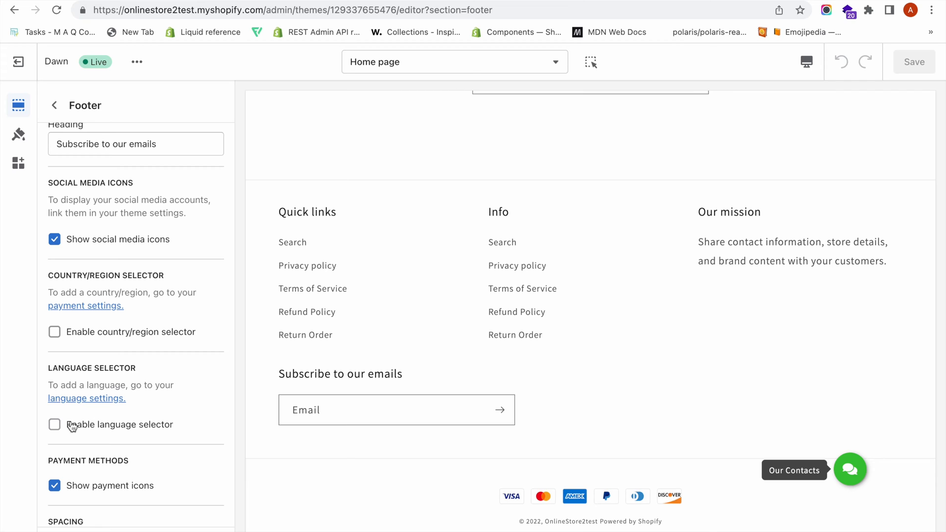
{"action": "left_click", "coordinate": [54, 425]}
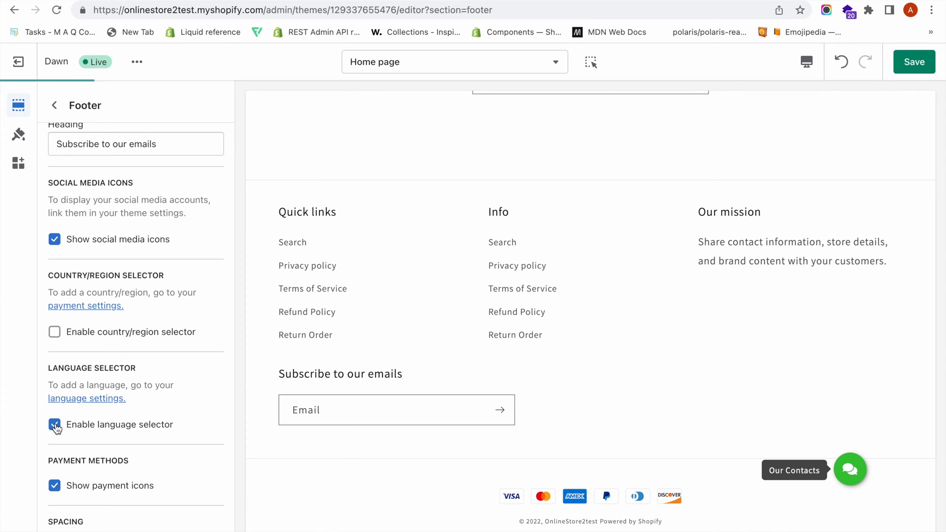
{"action": "left_click", "coordinate": [54, 424]}
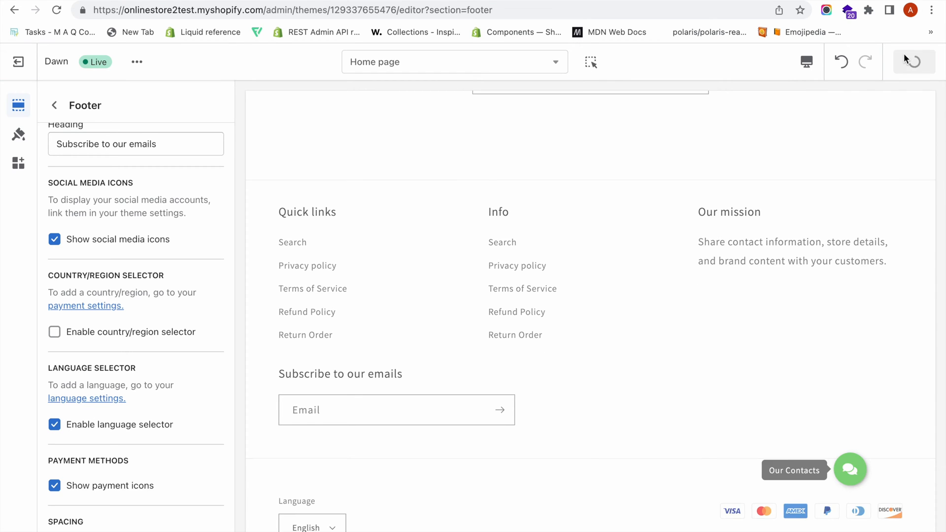
{"action": "left_click", "coordinate": [914, 61]}
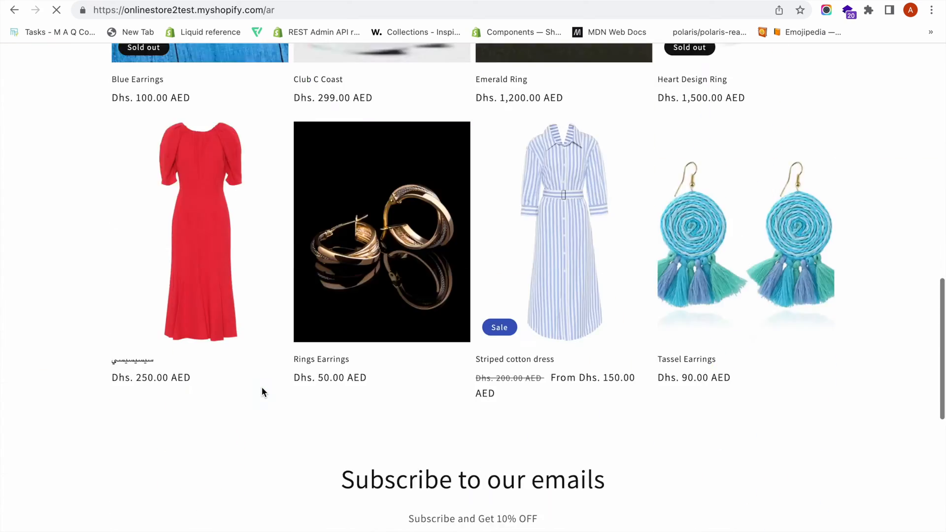
Change the storefront from Arabic to English via the footer Language dropdown.
{"action": "scroll", "scroll_direction": "down", "scroll_amount": 3}
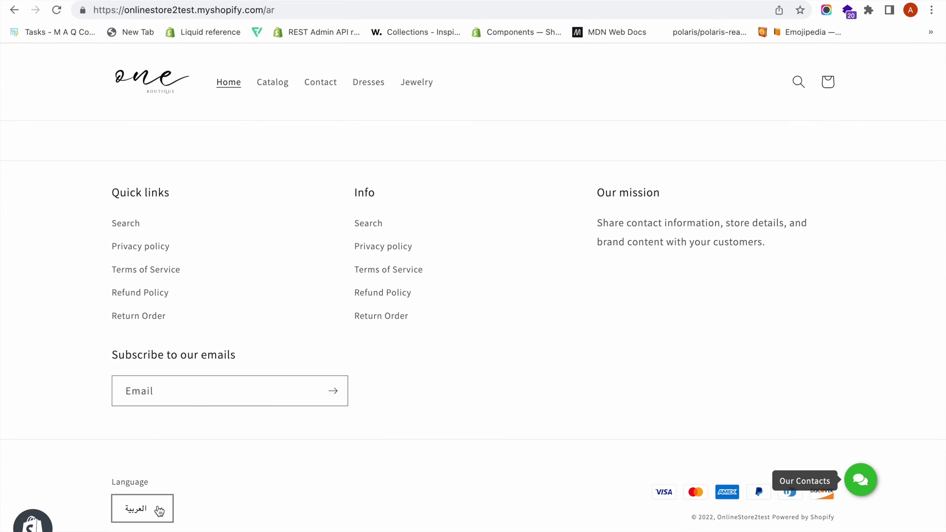
{"action": "left_click", "coordinate": [142, 508]}
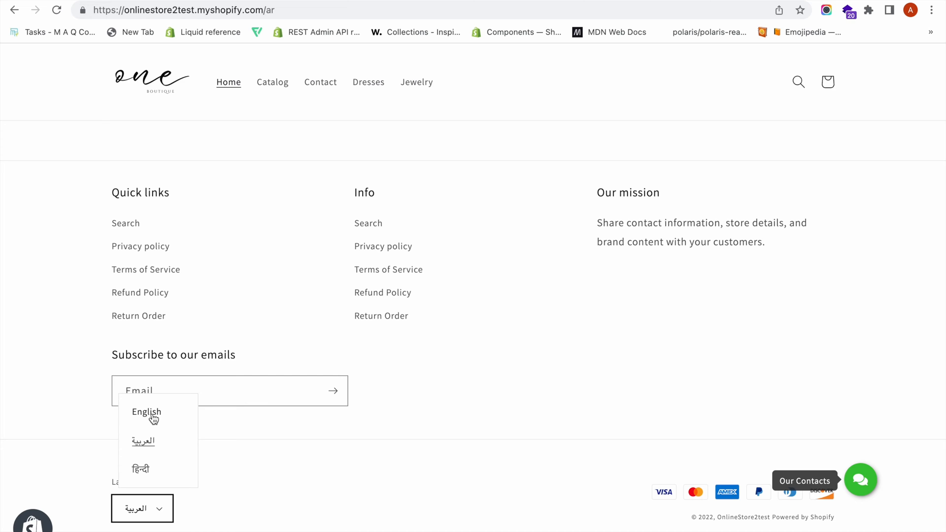
{"action": "left_click", "coordinate": [146, 412]}
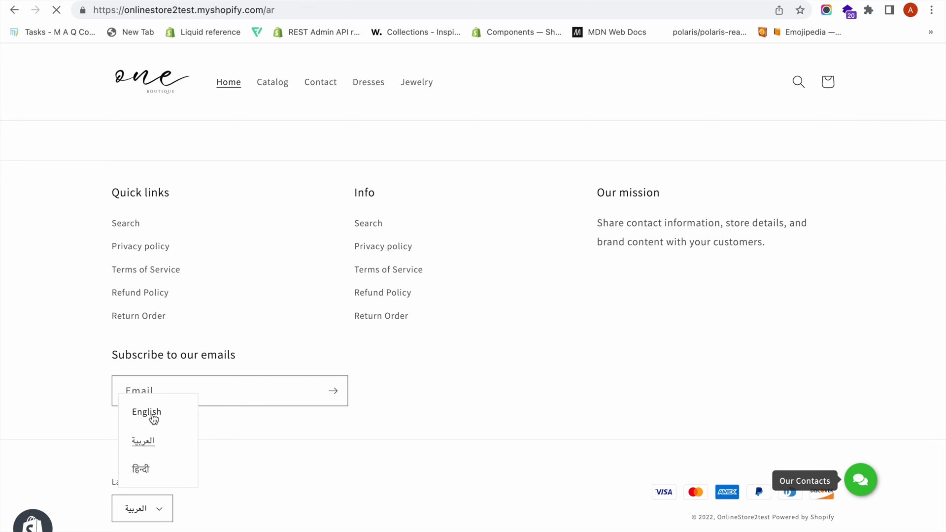
{"action": "left_click", "coordinate": [146, 412]}
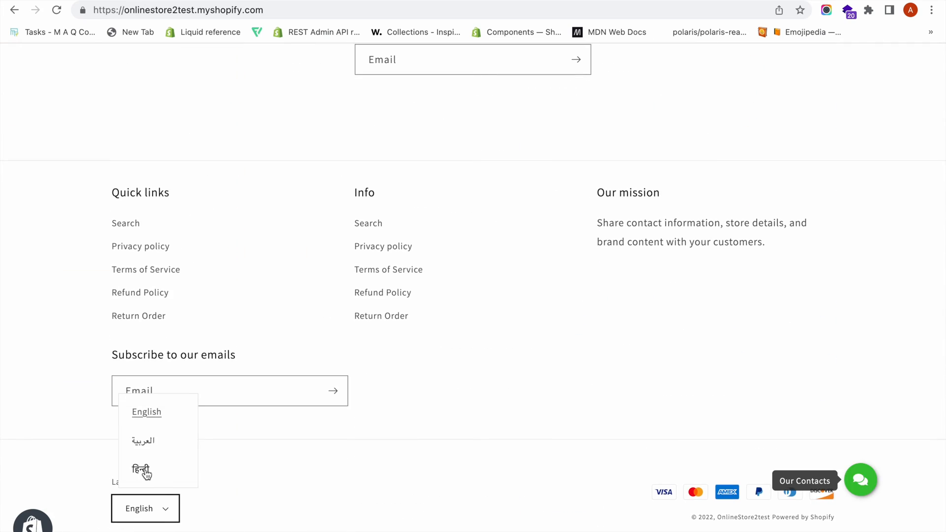
Choose हिन्दी and scroll the Hindi storefront down to its translated footer.
{"action": "left_click", "coordinate": [140, 470]}
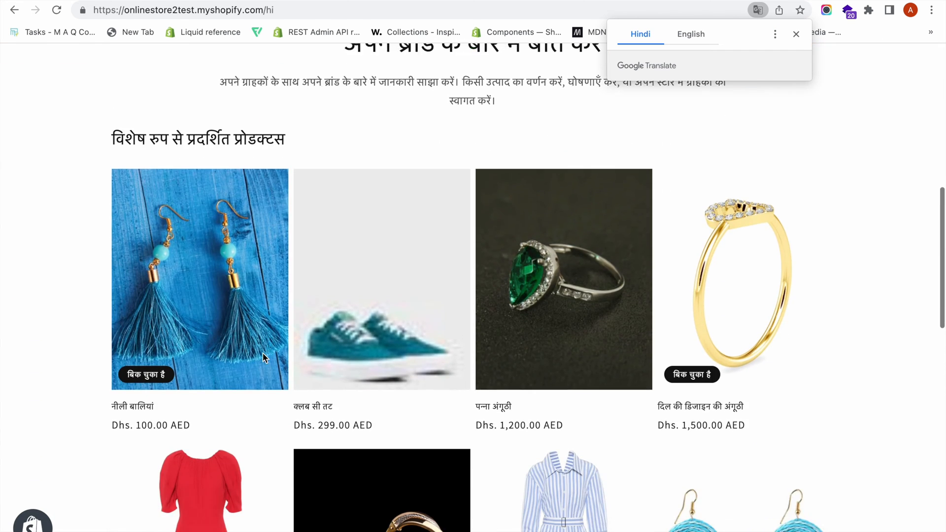
{"action": "scroll", "scroll_direction": "down", "scroll_amount": 3}
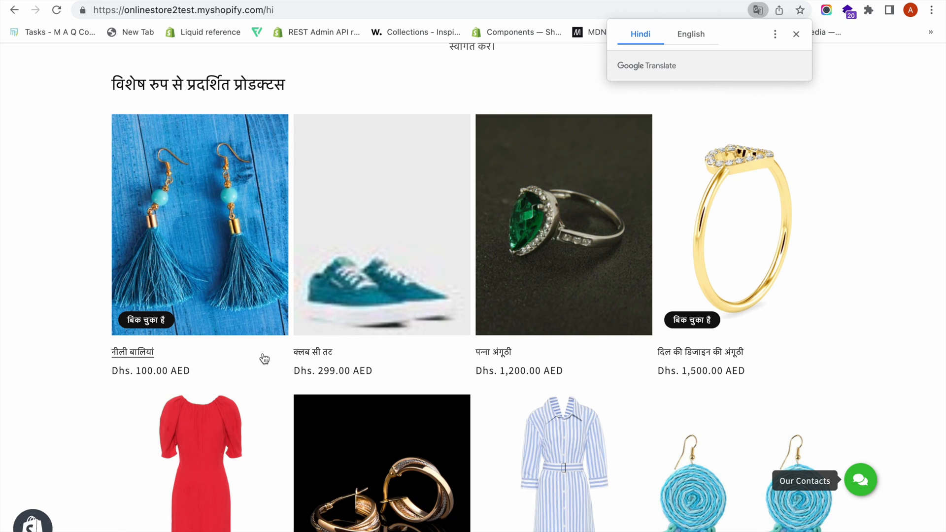
{"action": "scroll", "scroll_direction": "down", "scroll_amount": 3}
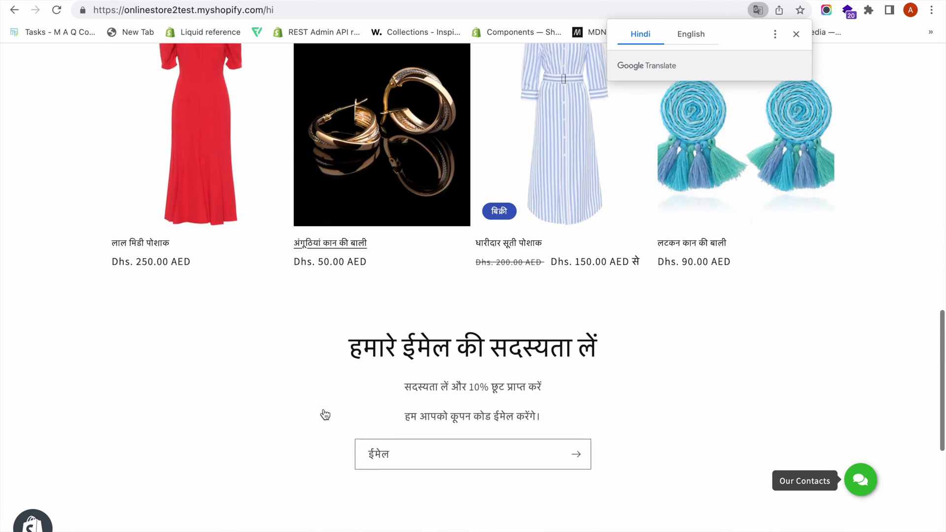
{"action": "scroll", "scroll_direction": "down", "scroll_amount": 3}
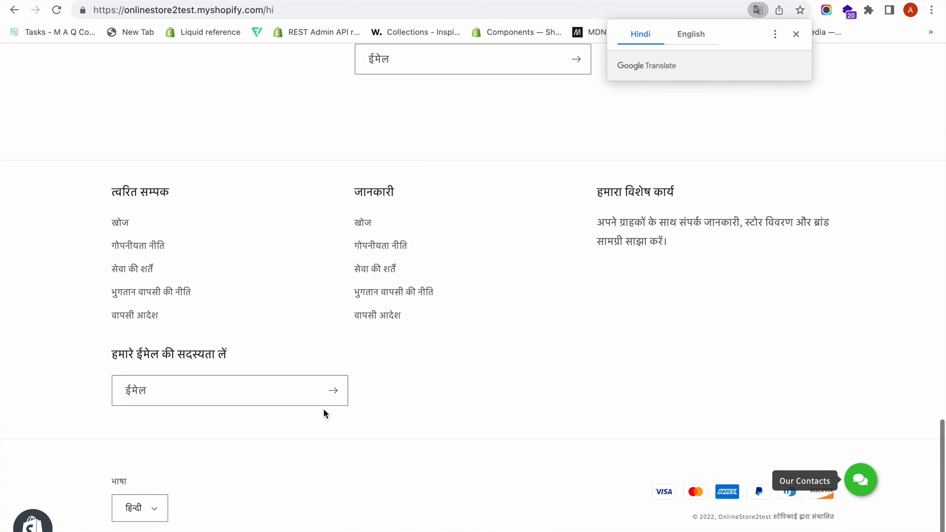
{"action": "mouse_move", "coordinate": [568, 89]}
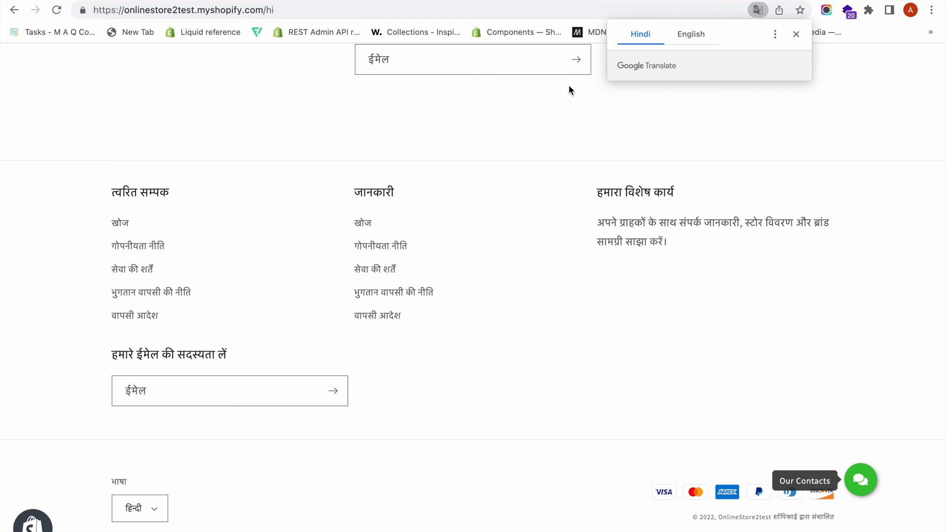